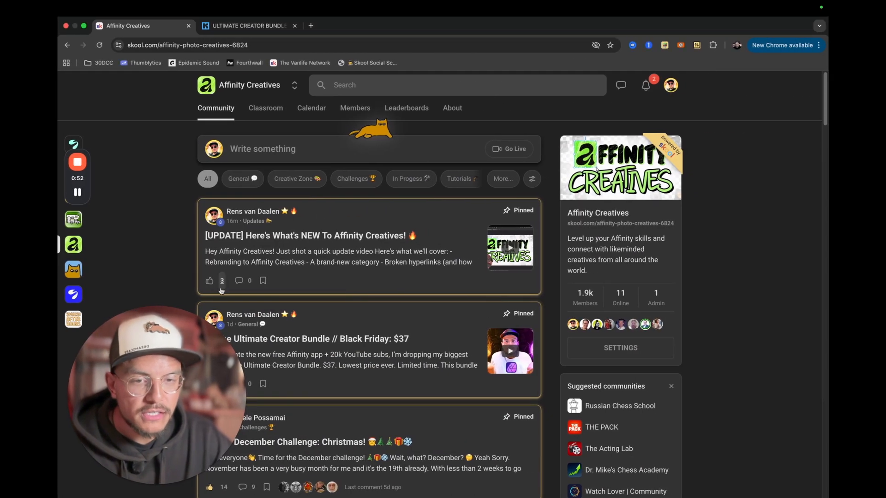
mouse_move(160, 383)
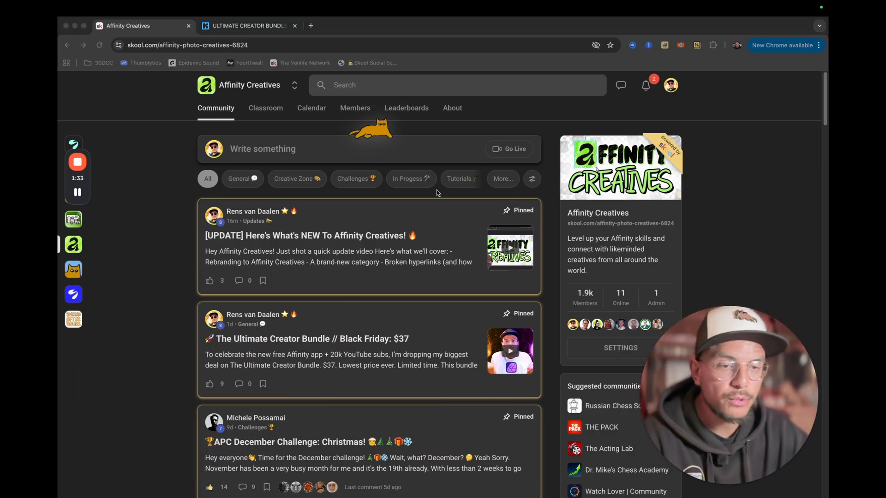
- Expand the category row to show Photography, Assets, Updates and Intros chips
left_click(502, 179)
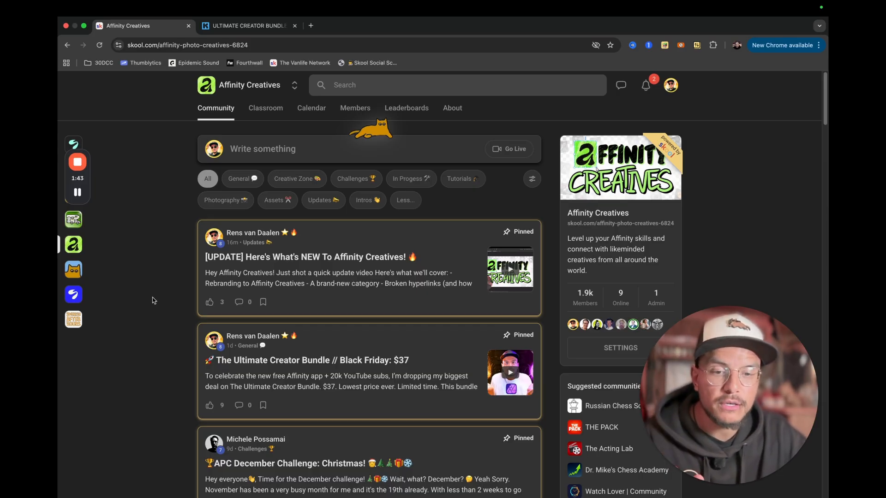
mouse_move(157, 312)
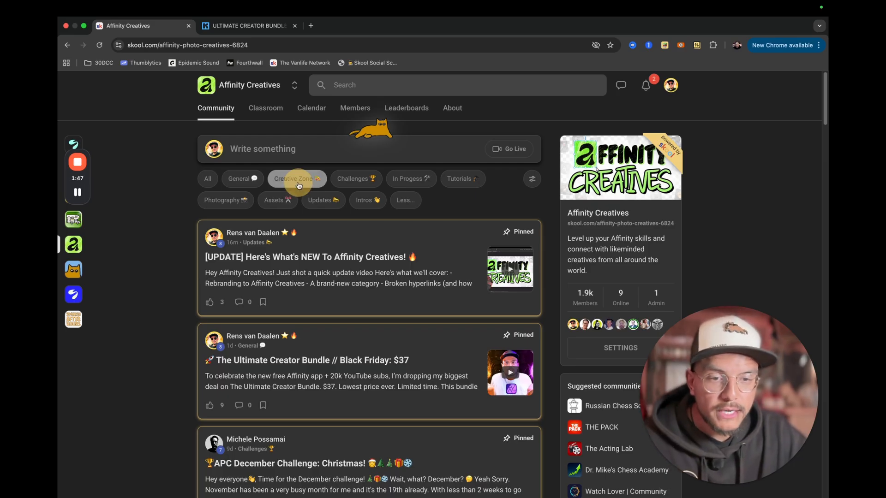
- Briefly filter to Creative Zone, then open the APC December Challenge: Christmas post
left_click(297, 179)
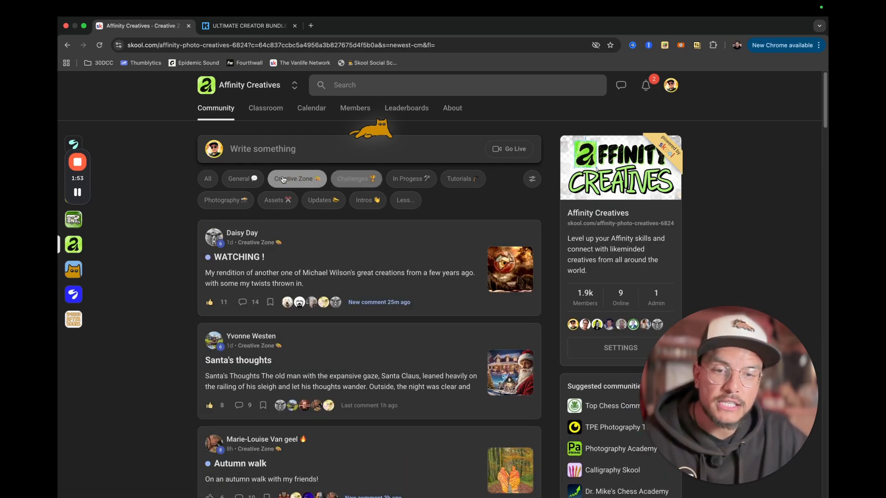
left_click(208, 179)
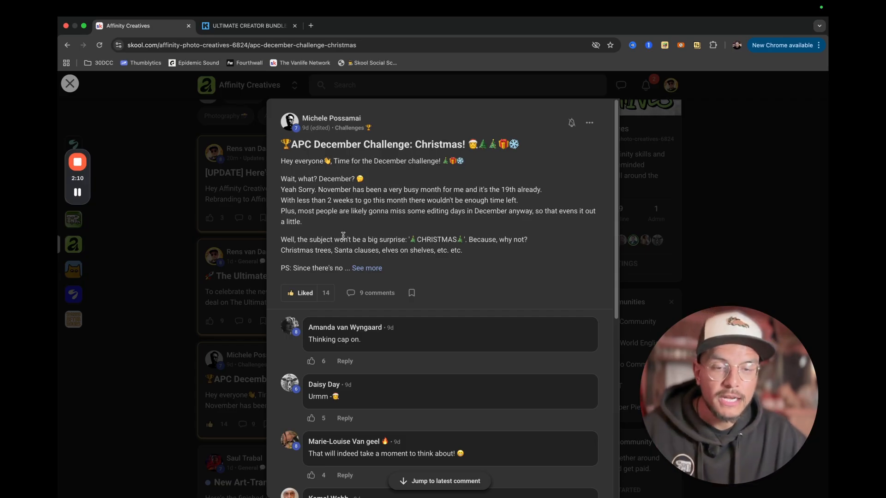
- Close the APC December Challenge post to return to the All categories feed
left_click(70, 83)
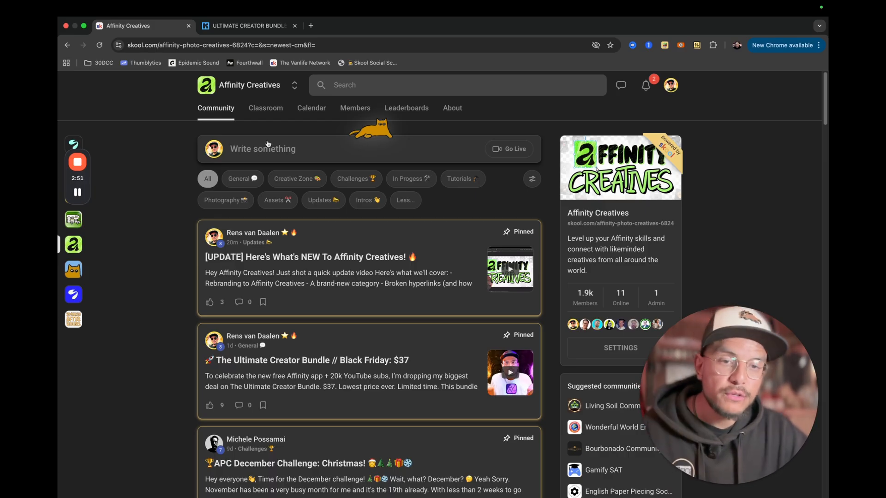
- Open the Classroom showing Black Friday Sale, Start Here and Photo Editing Resources courses
left_click(266, 108)
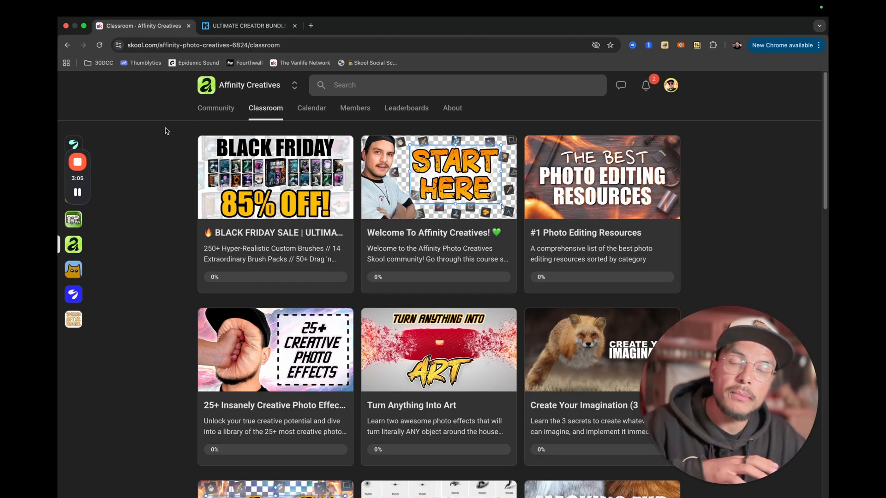
mouse_move(171, 151)
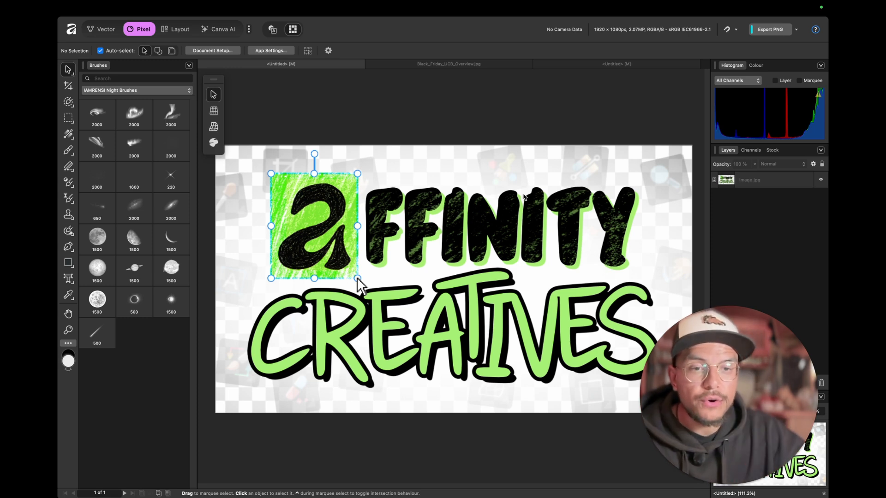
- Switch to Black_Friday_UCB_Overview.jpg and pan down to the brush pack grid
left_click(448, 63)
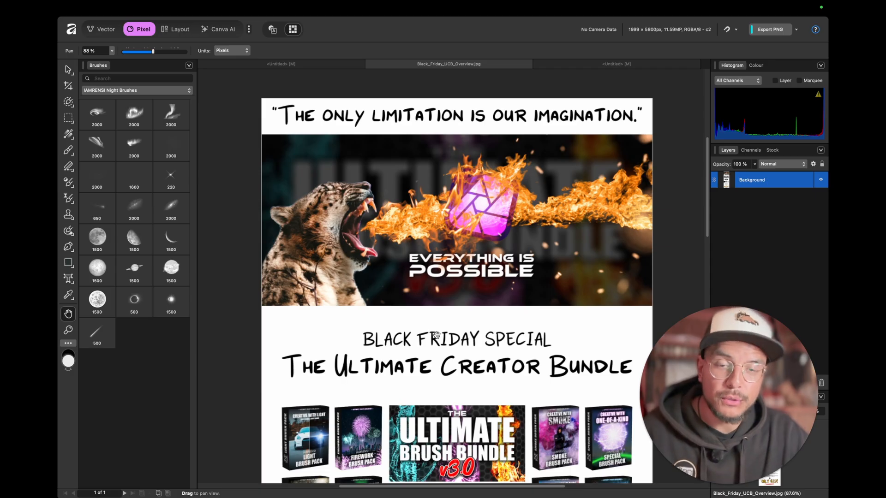
mouse_move(463, 304)
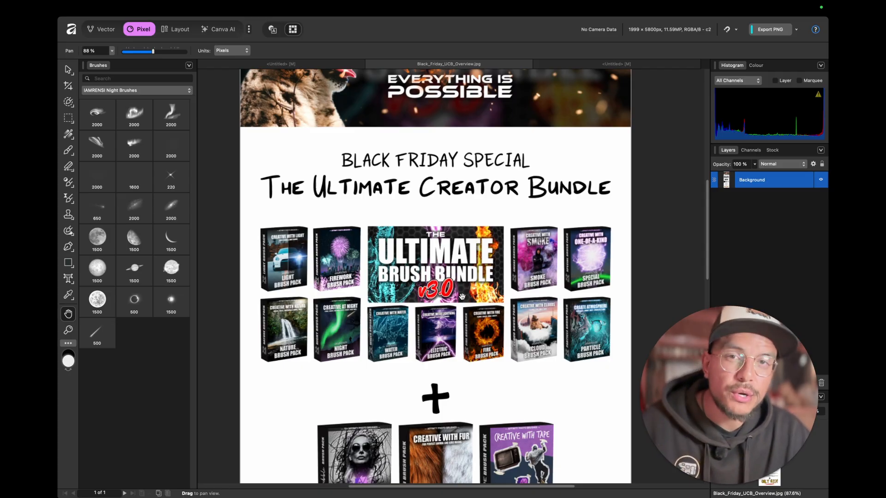
mouse_move(294, 201)
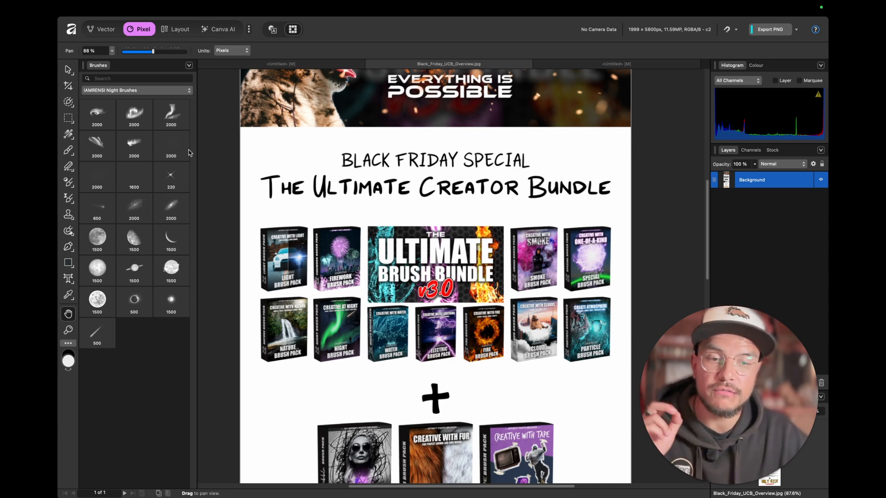
left_click(136, 90)
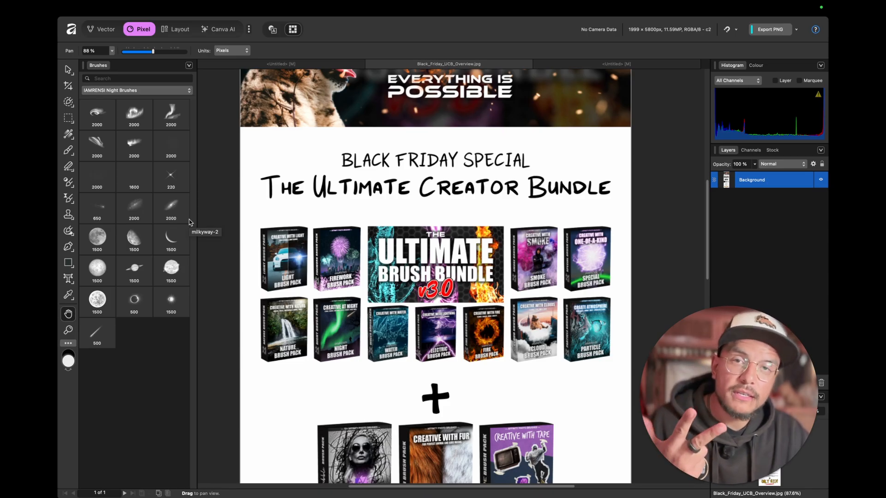
mouse_move(239, 226)
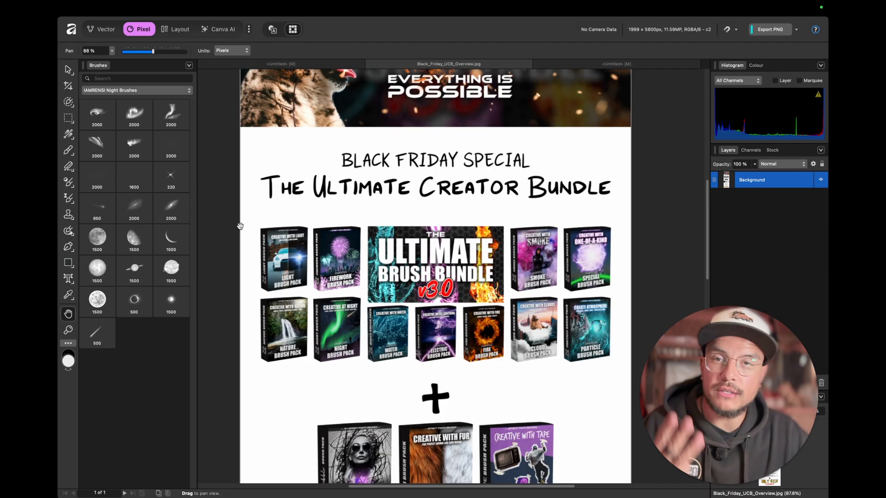
- Scroll past the brush packs to the starter and animal asset packs and IAMRENSI fonts
scroll("down", 3)
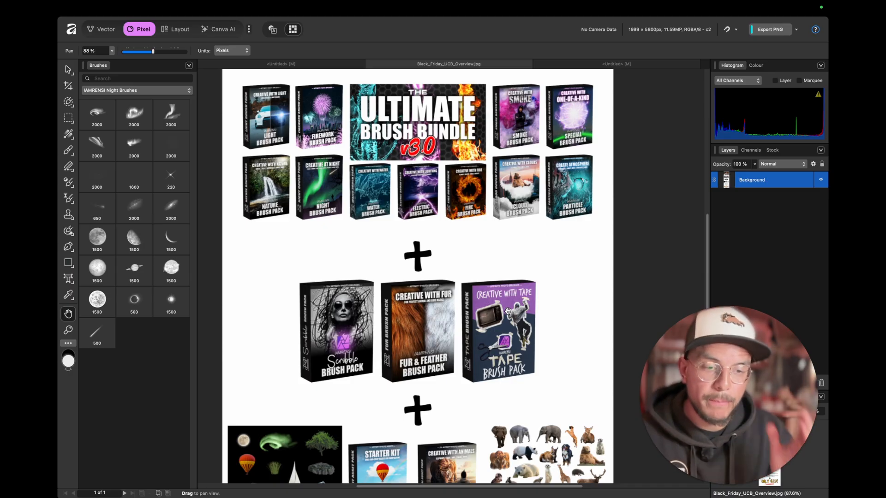
scroll("down", 3)
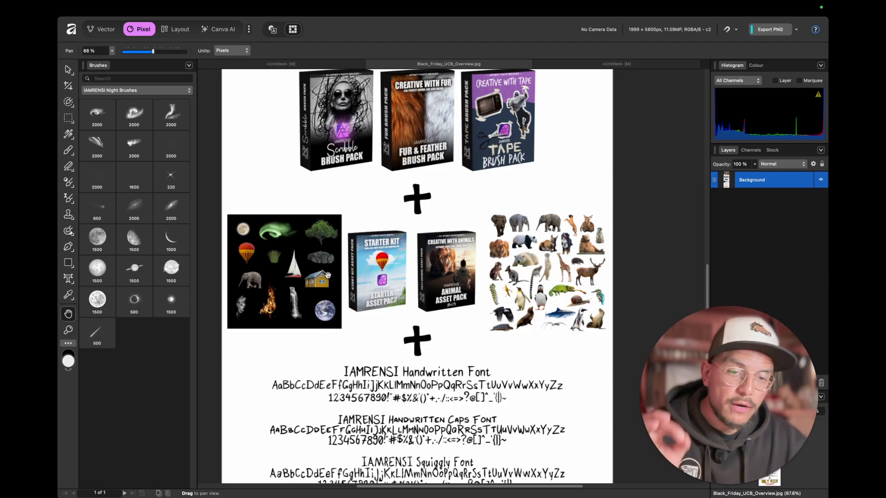
mouse_move(357, 289)
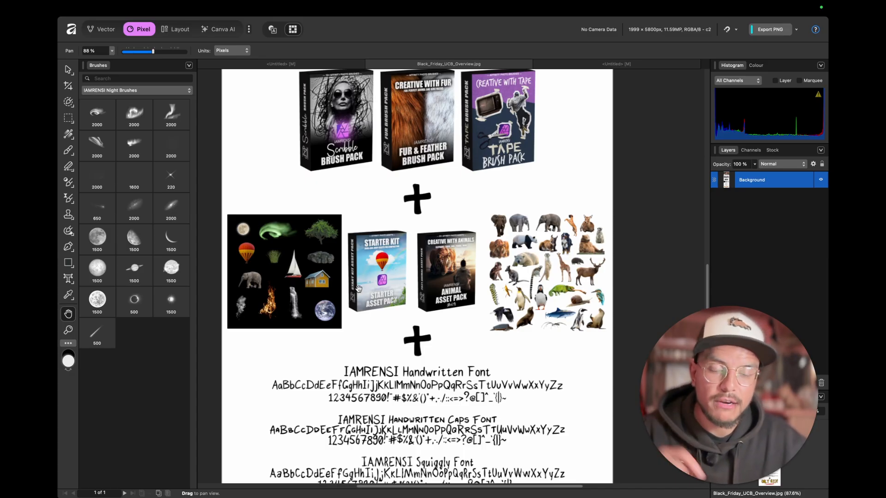
- Scroll to the bottom showing all four IAMRENSI fonts and the 'Only $37!' price
scroll("down", 3)
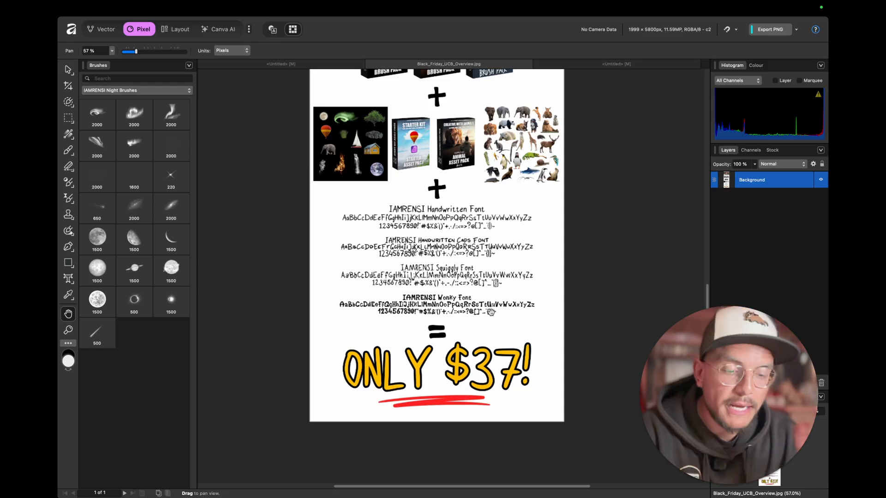
- On the windmill sunset photo, add a new pixel layer and select the Night Brushes set
left_click(615, 64)
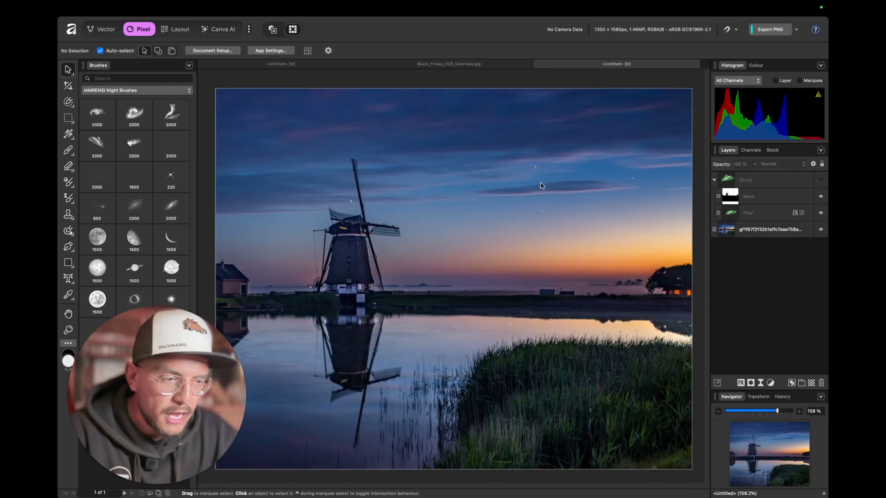
left_click(764, 180)
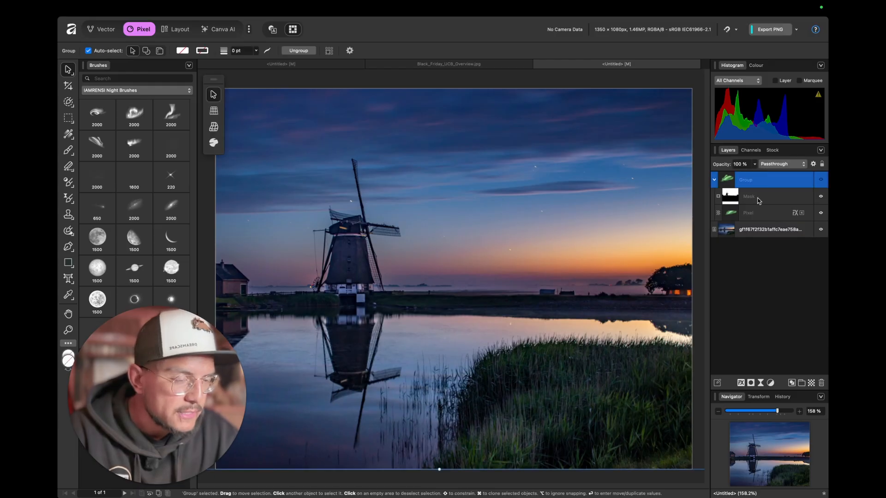
left_click(758, 213)
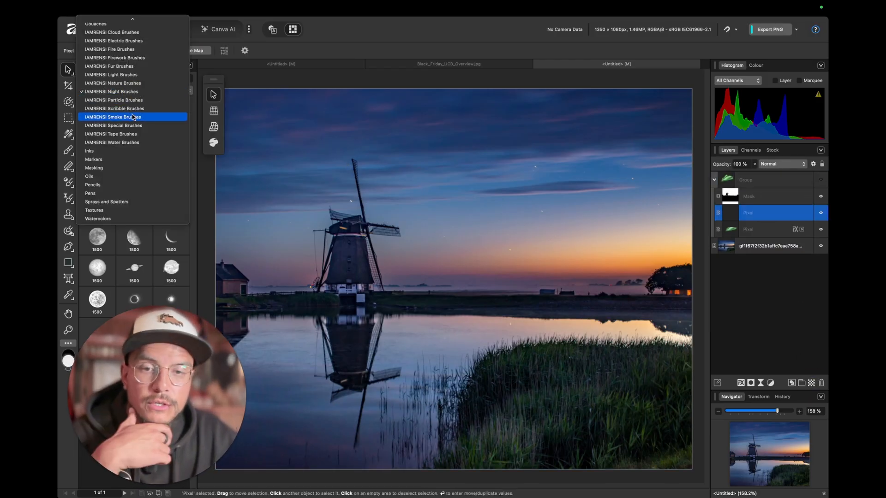
left_click(112, 92)
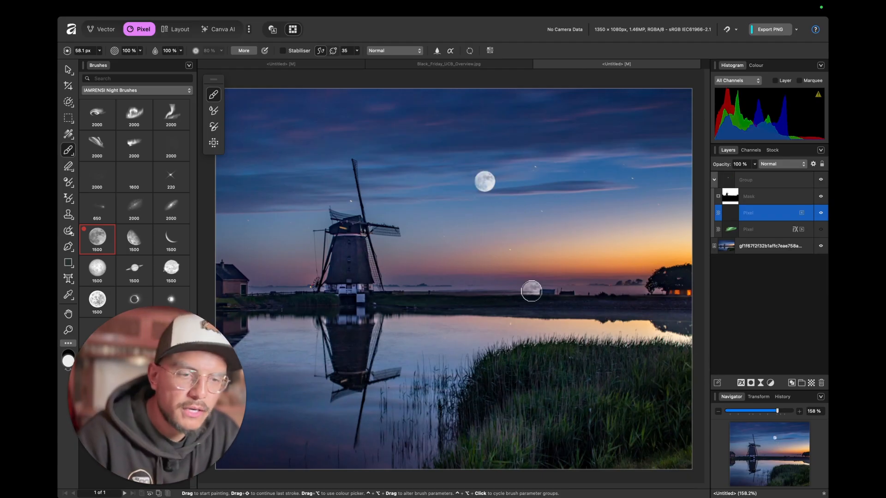
mouse_move(488, 174)
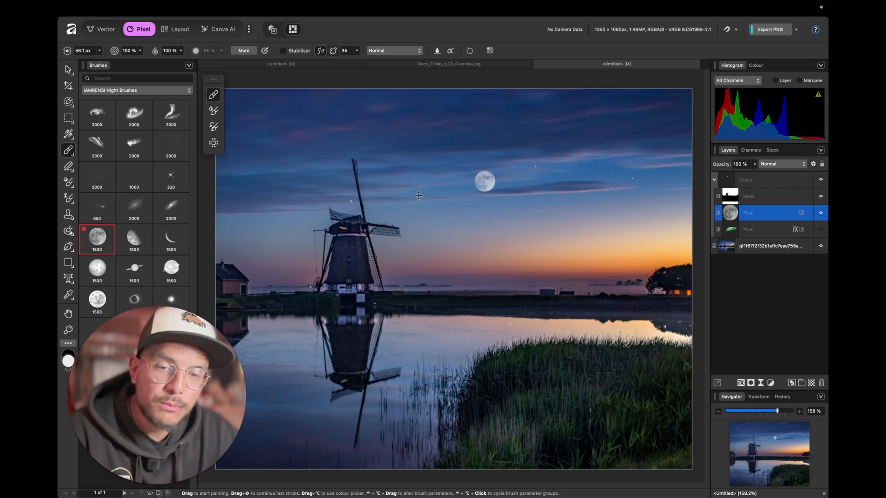
- Undo the moon stroke so the new pixel layer is blank again
left_click(97, 209)
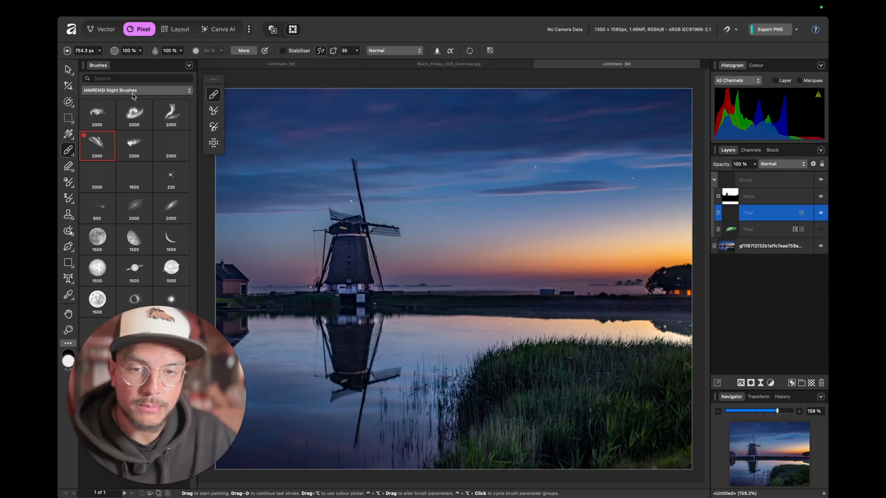
- Choose the 129 px brush from Cloud Brushes and paint looping cloud trails across the sky
left_click(136, 90)
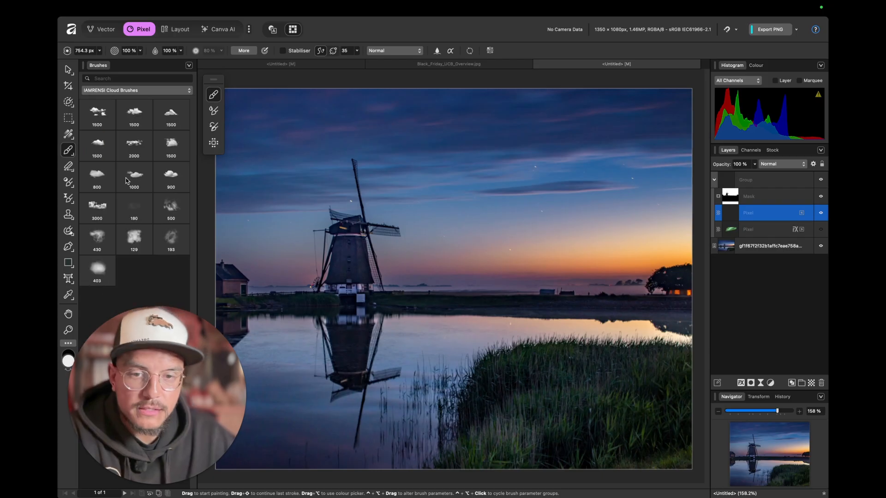
left_click(97, 239)
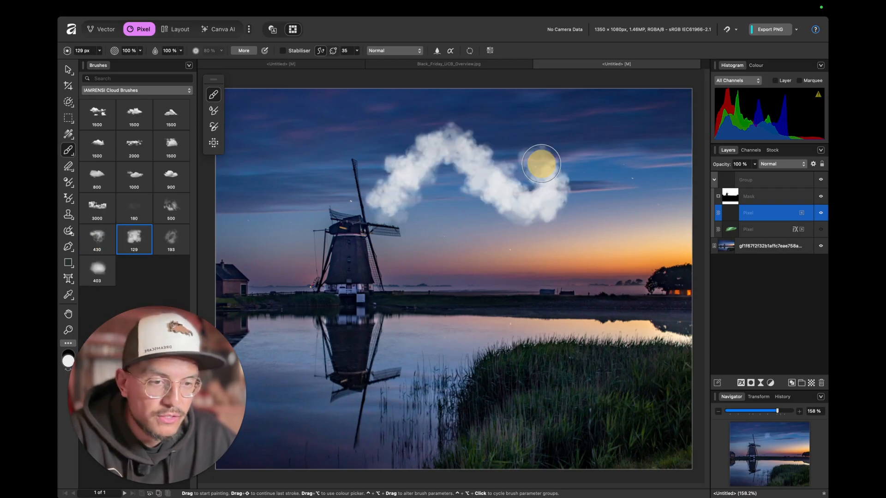
left_click(97, 238)
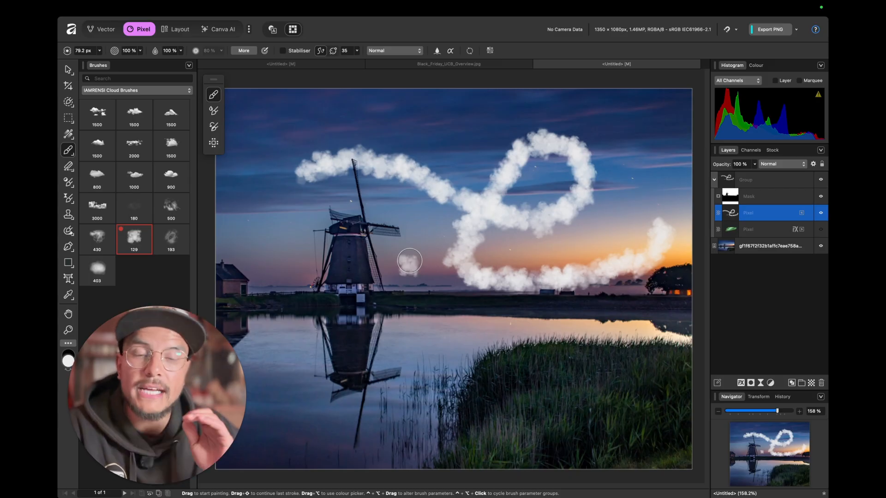
- Paint lightning with Electric Brushes and a firework with Firework Brushes, then undo both strokes
left_click(136, 91)
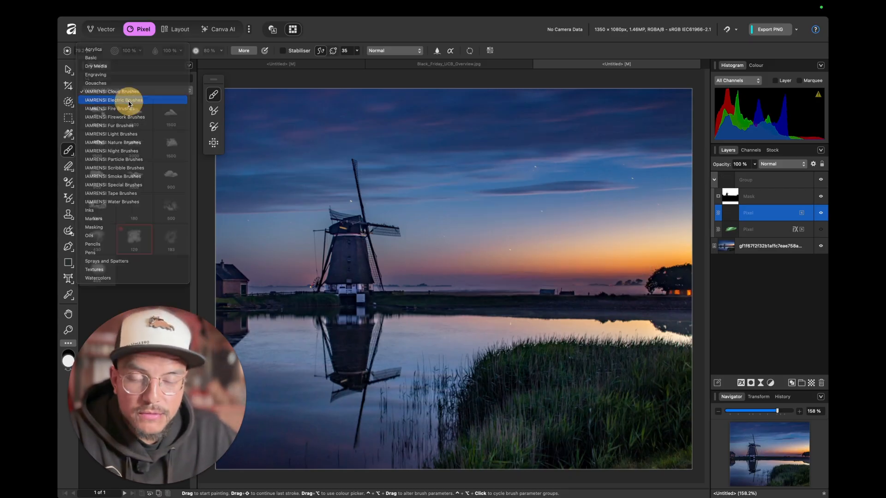
left_click(113, 100)
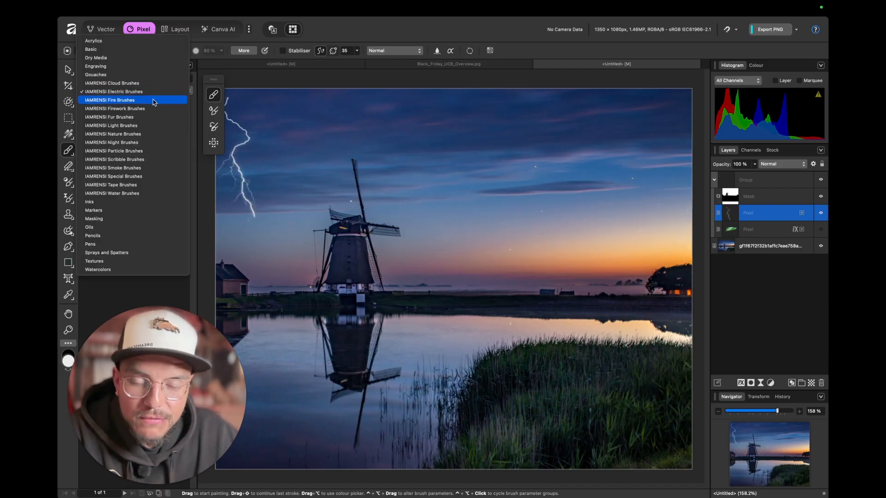
left_click(114, 108)
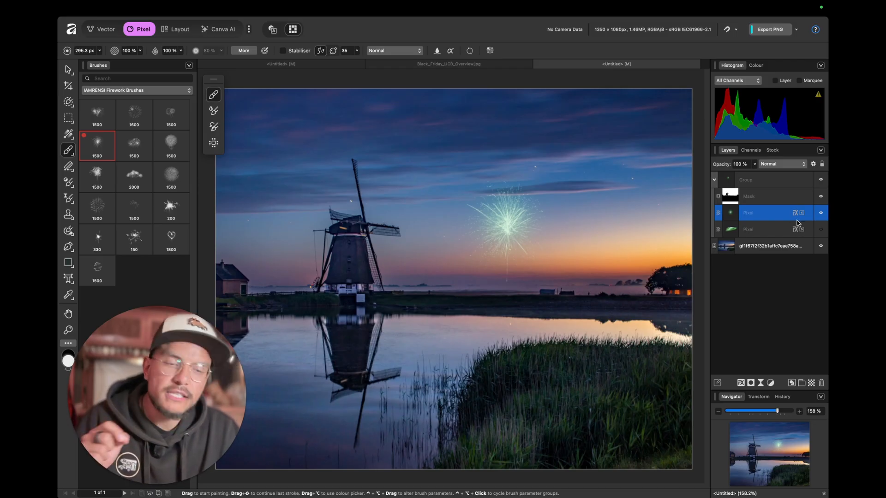
left_click(657, 216)
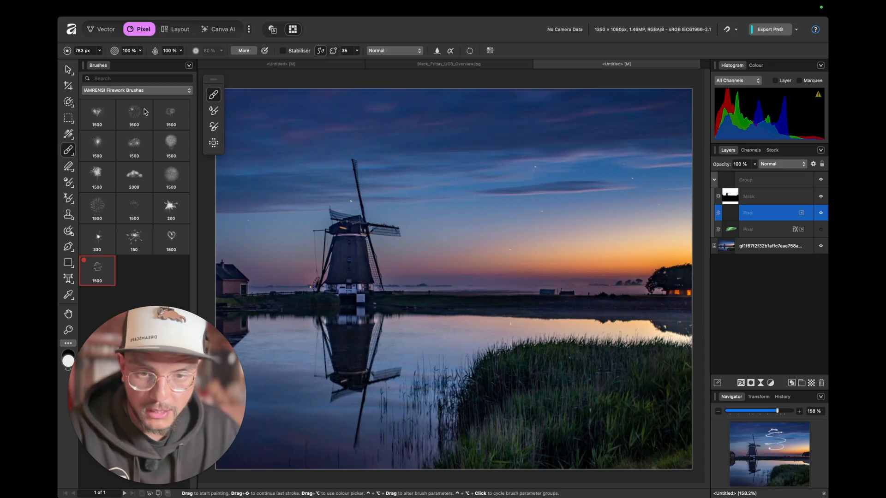
- Test the Light and Nature brush sets with a waterfall brush, then view Black_Friday_UCB_Overview.jpg
left_click(136, 90)
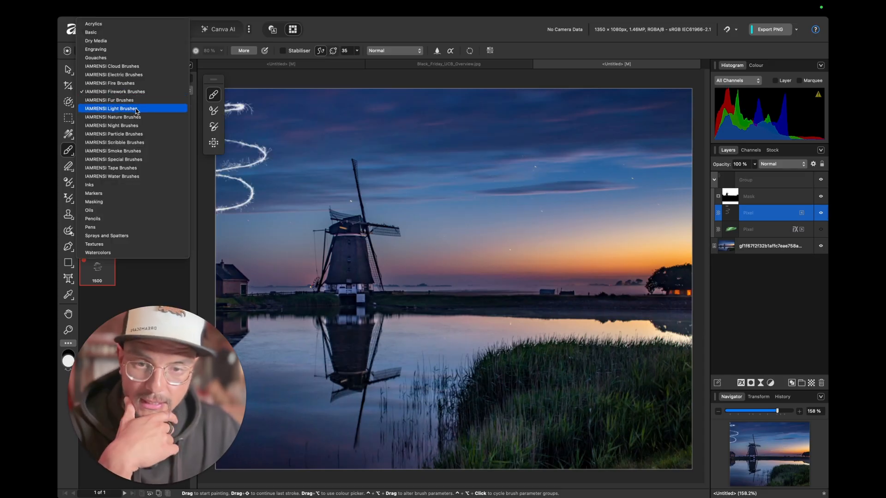
left_click(110, 108)
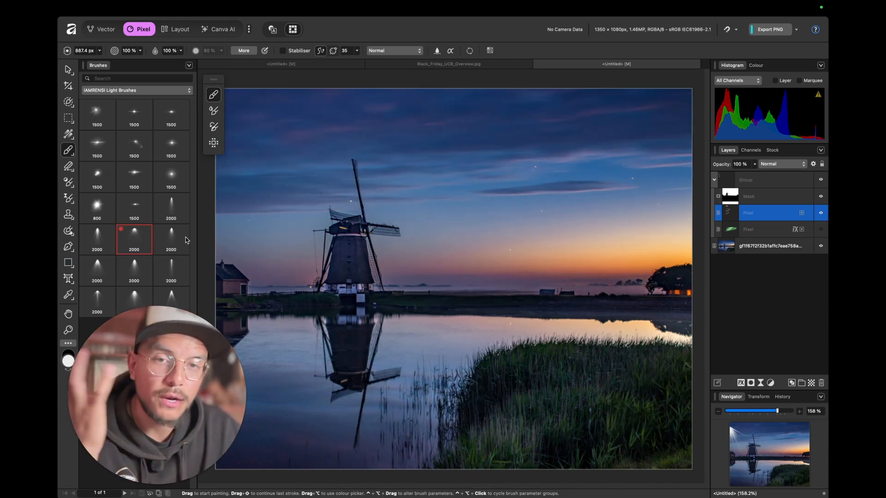
left_click(137, 90)
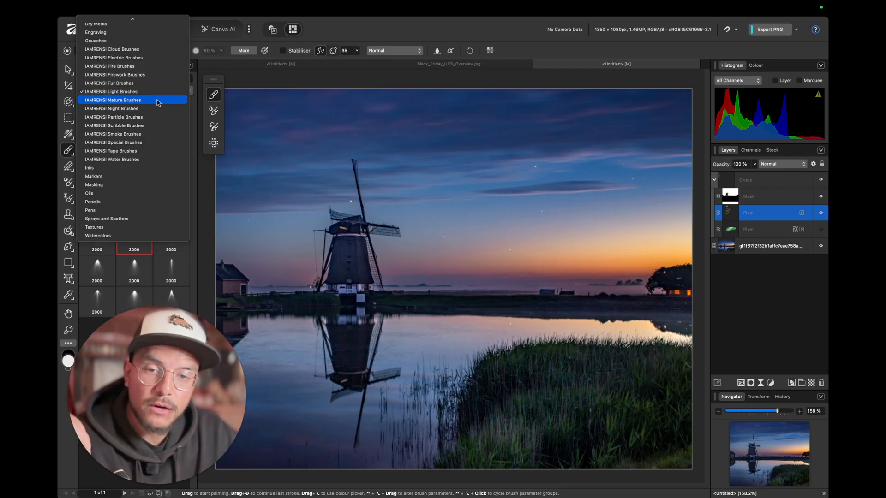
left_click(112, 99)
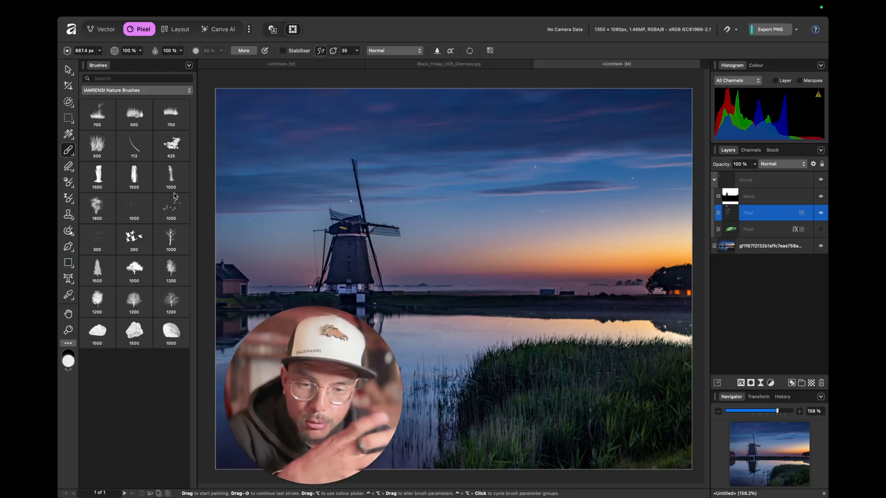
left_click(134, 177)
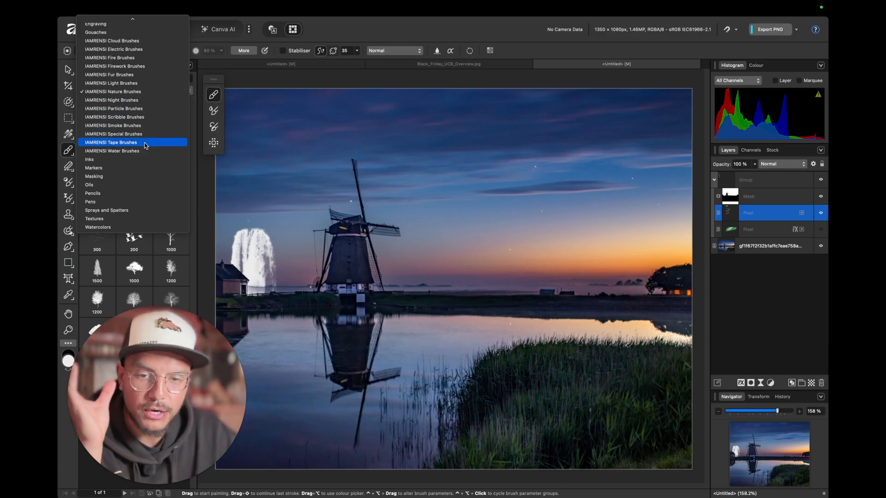
left_click(448, 64)
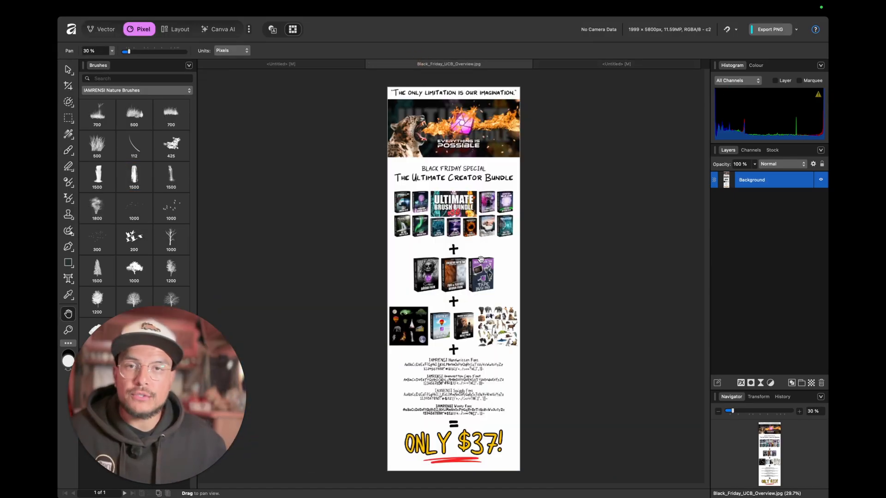